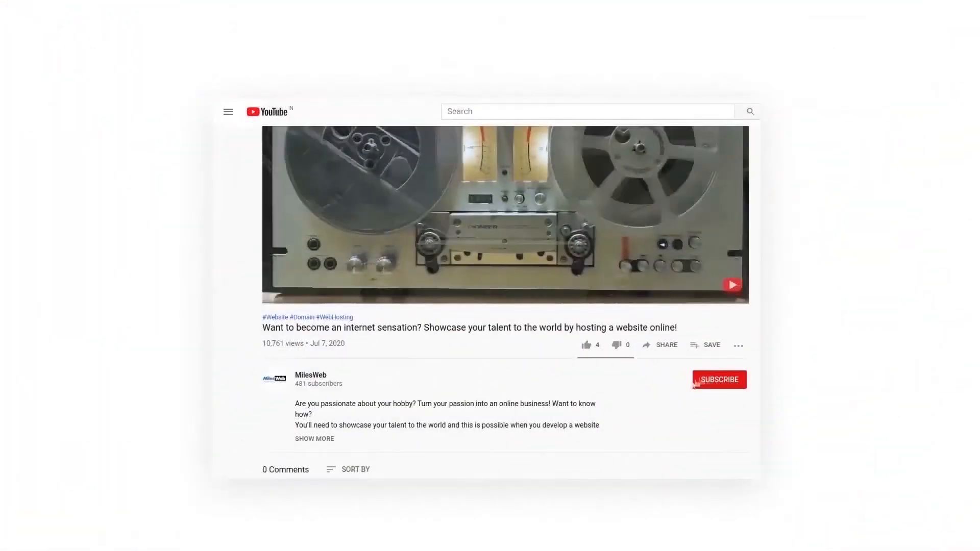
- Log in to Plesk and go to the Customers page
left_click(719, 379)
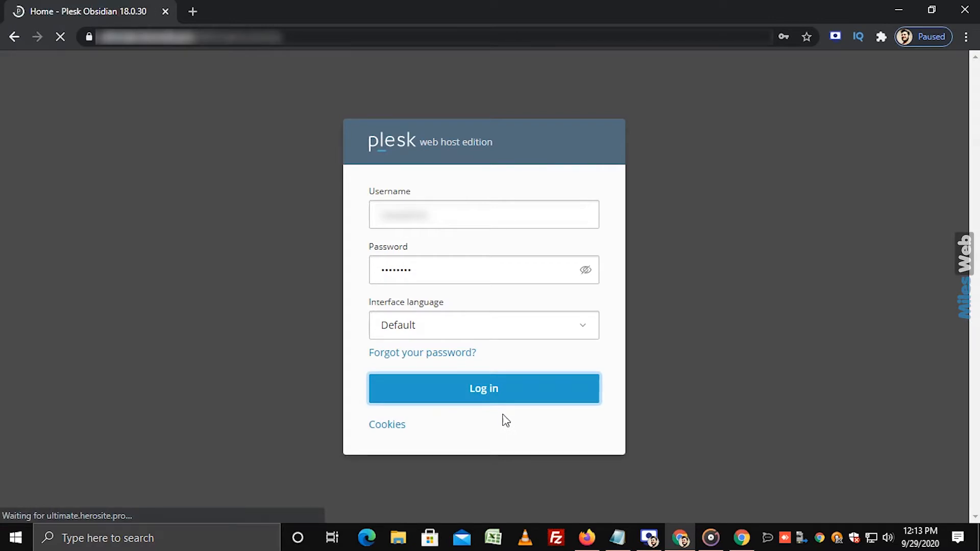
left_click(484, 388)
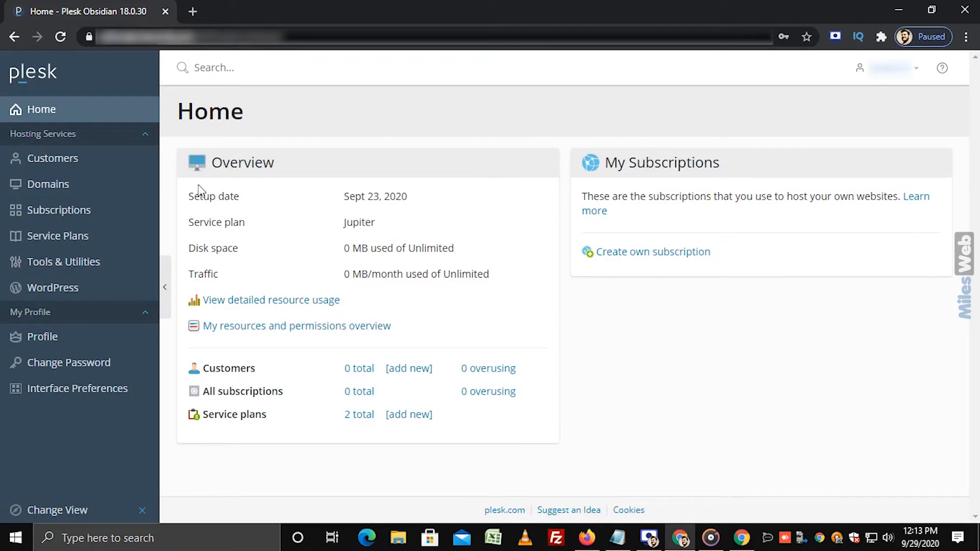
left_click(52, 158)
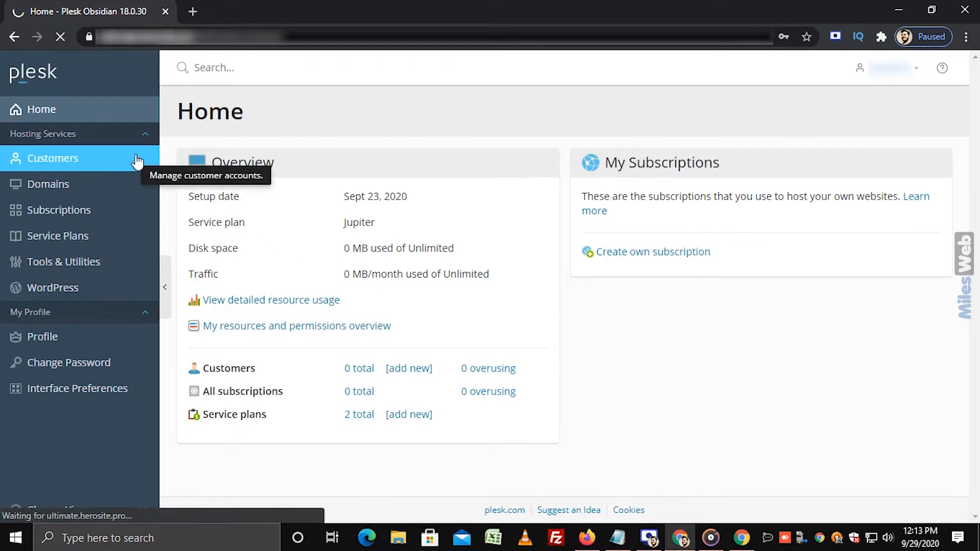
left_click(53, 158)
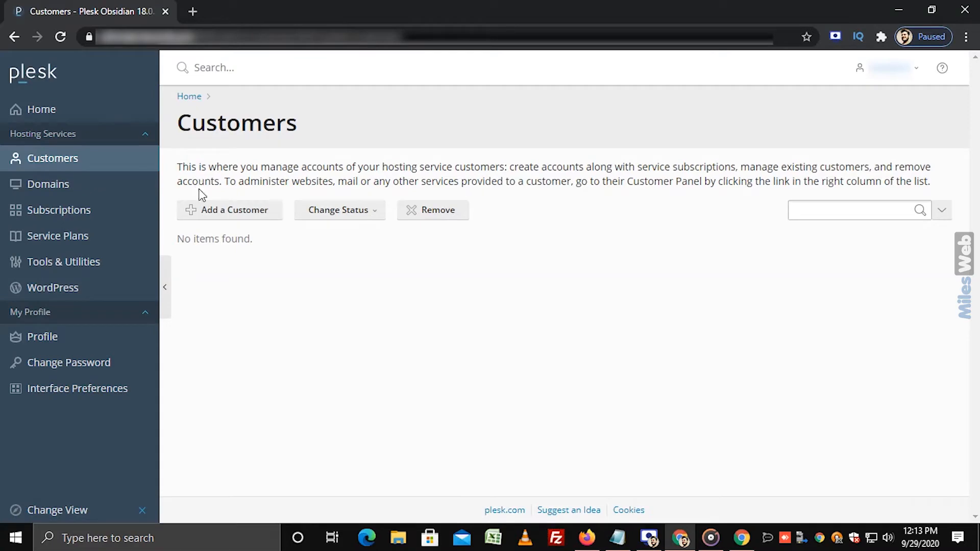
- Start a new customer from the Add a Customer form
left_click(229, 209)
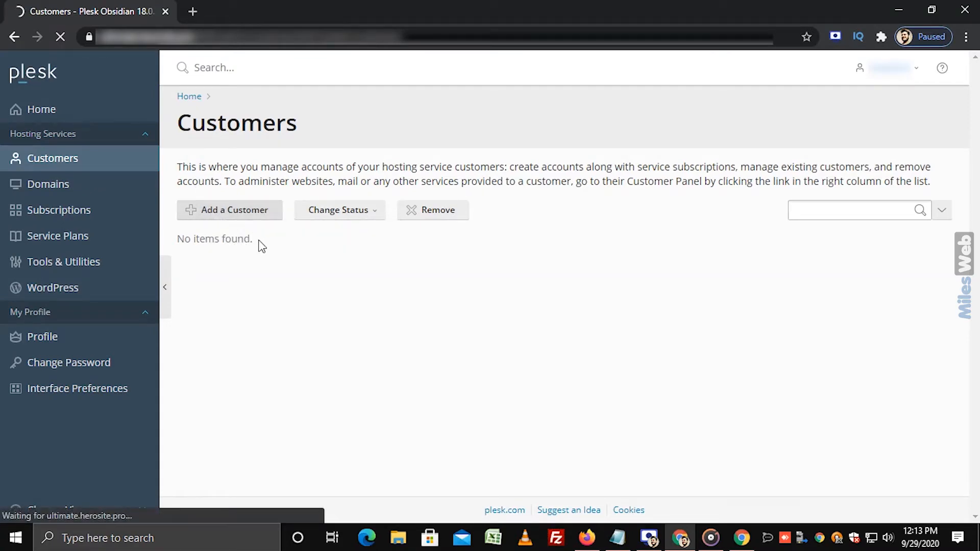
left_click(229, 210)
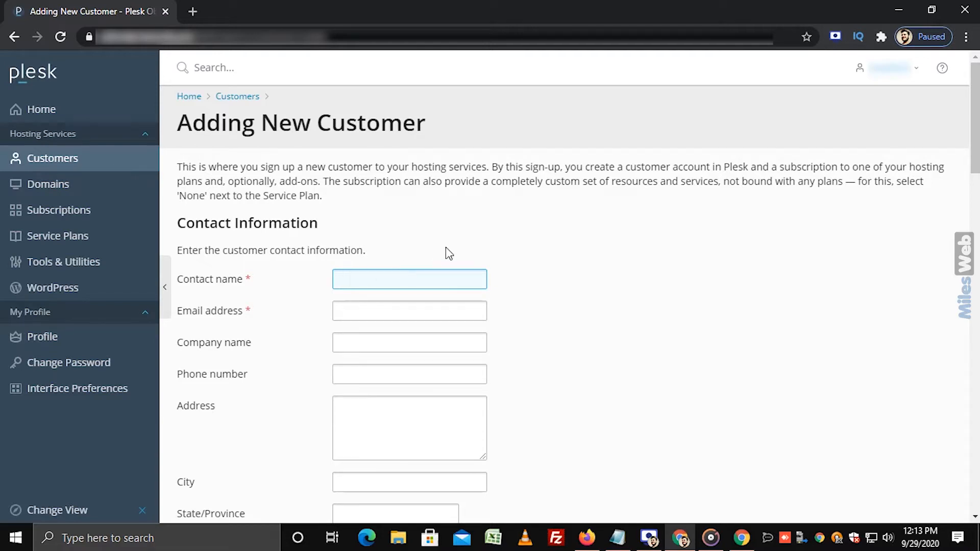
- Enter contact name Customer and the email address, reaching the Access to Plesk section
type("Customer")
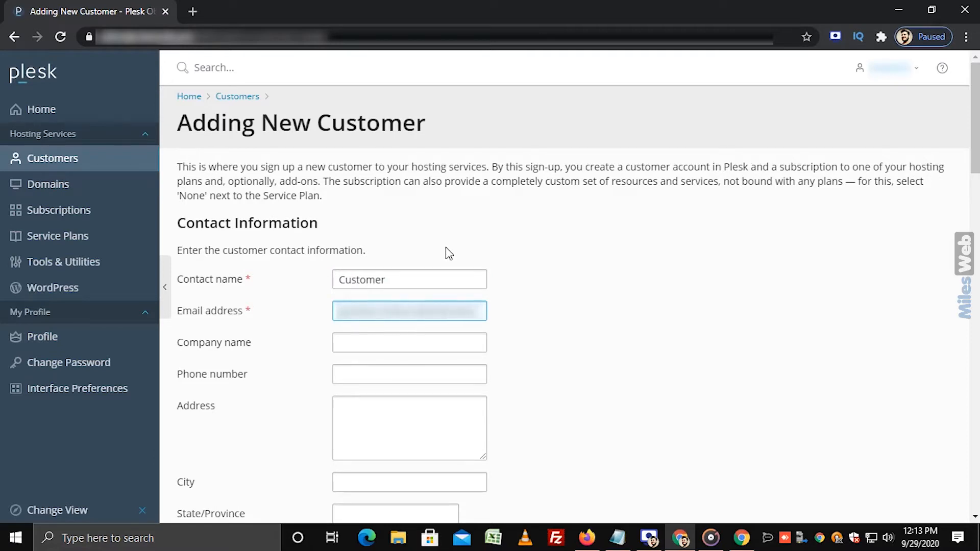
scroll("down", 3)
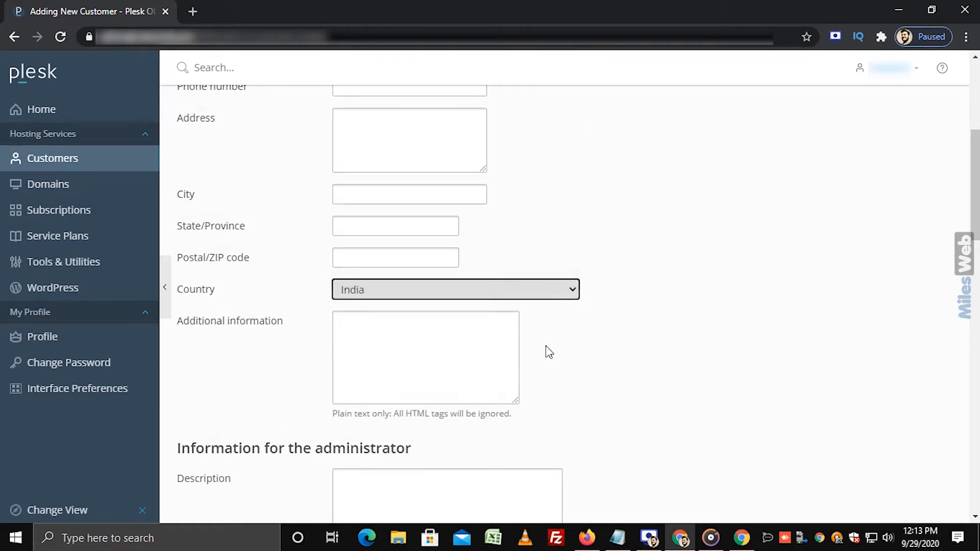
scroll("down", 3)
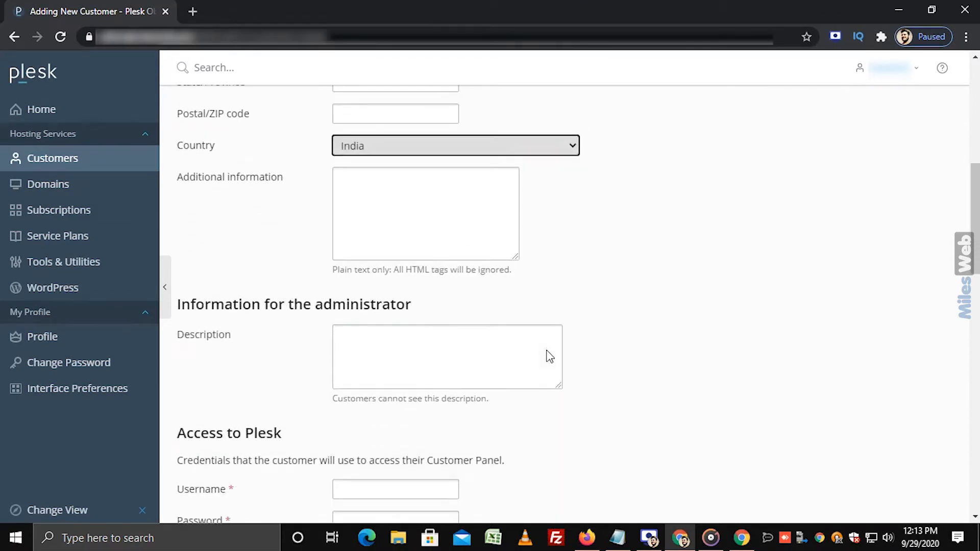
scroll("down", 3)
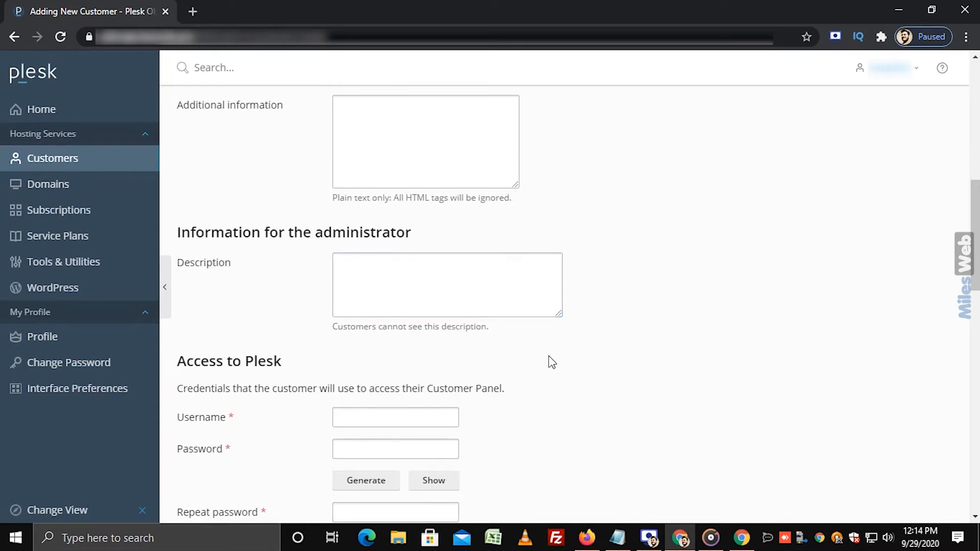
left_click(470, 299)
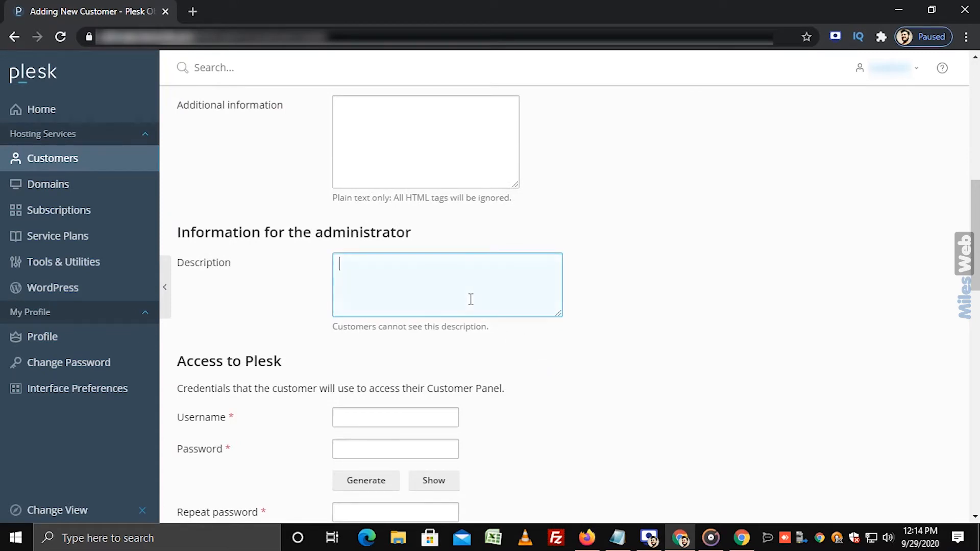
mouse_move(505, 330)
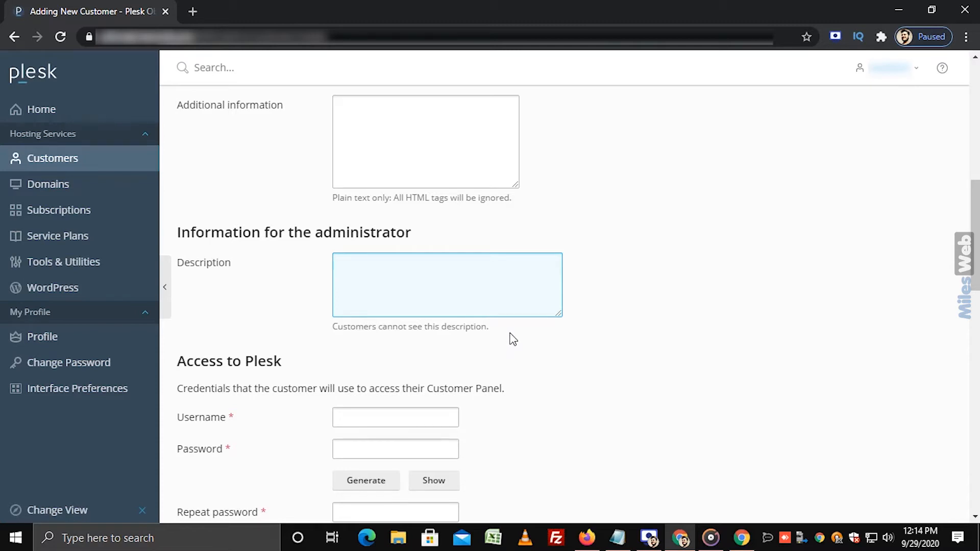
mouse_move(510, 349)
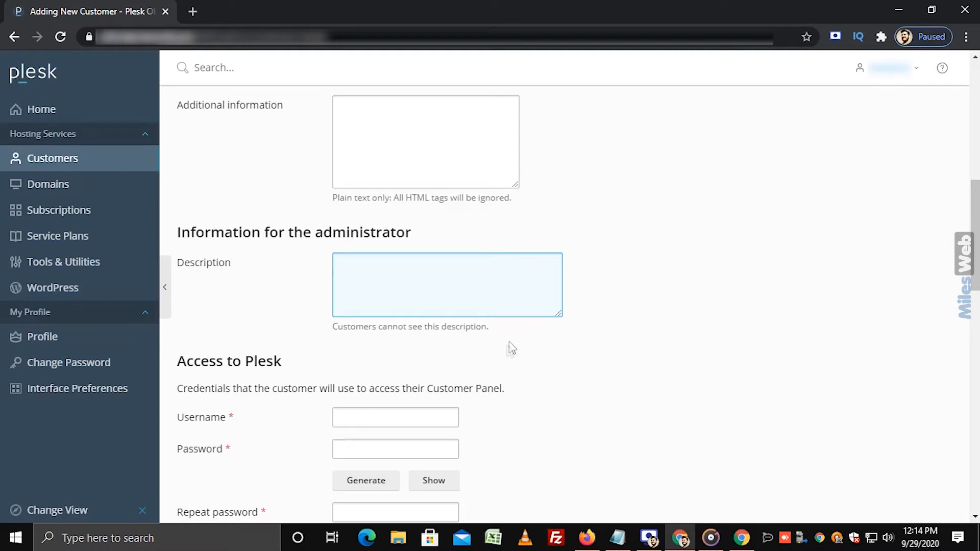
- Set username mw_customer with a generated strong password confirmed in Repeat password
left_click(395, 418)
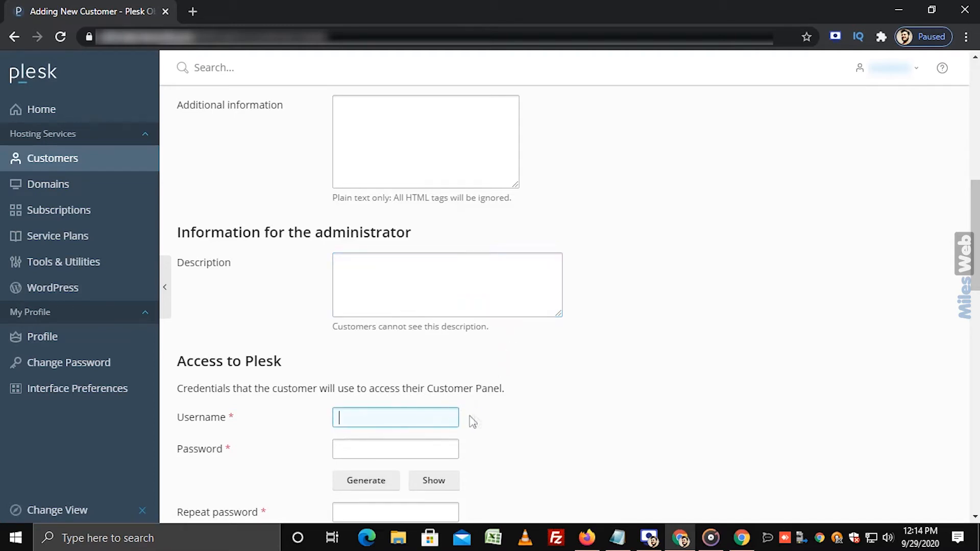
type("mw")
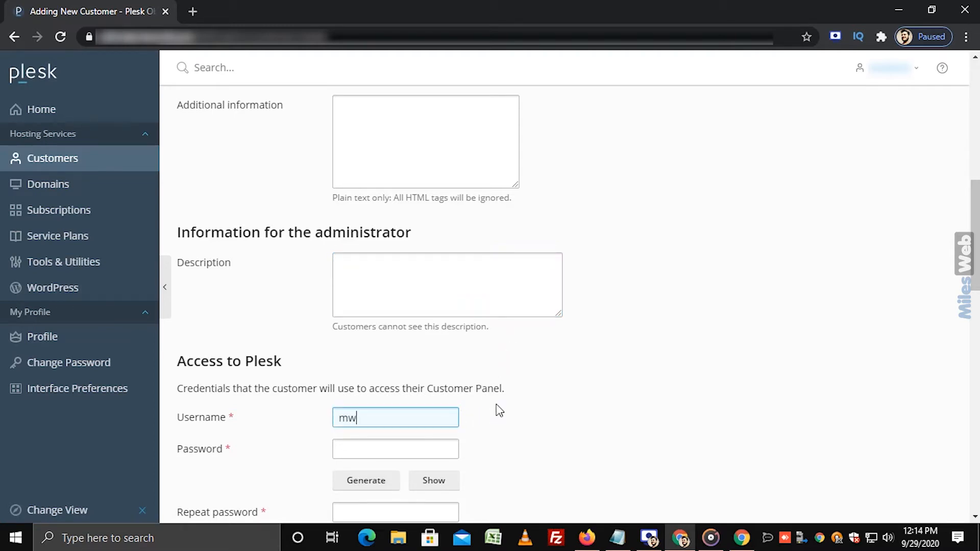
type("_customer")
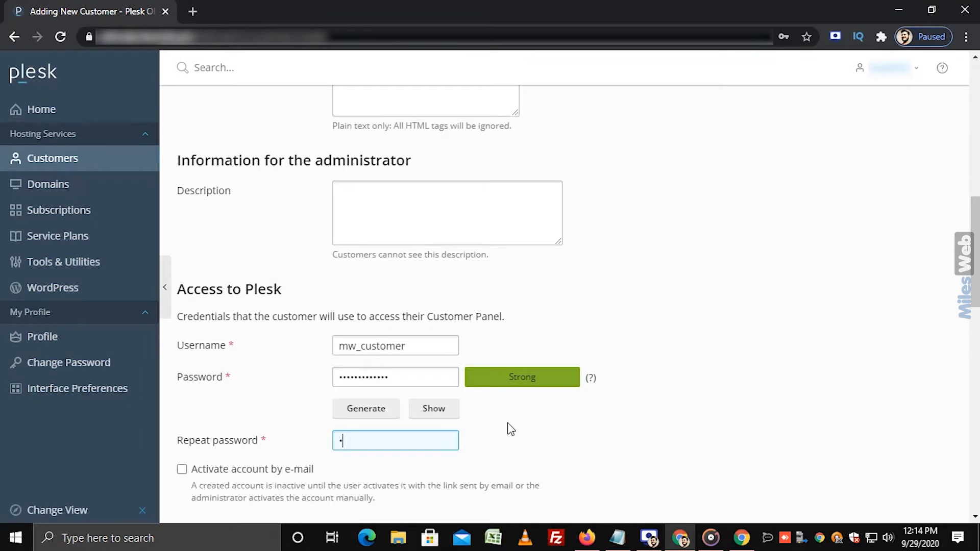
type("••••••")
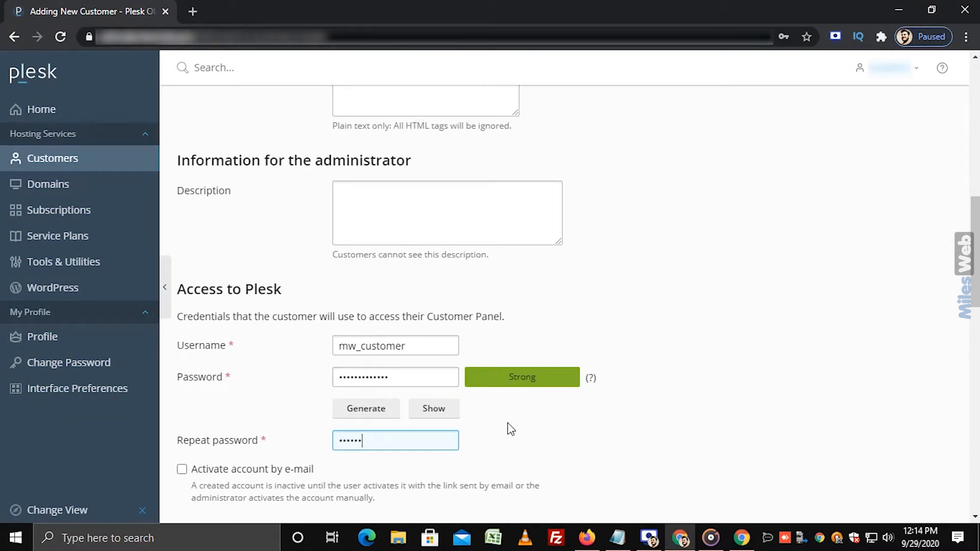
type("••••")
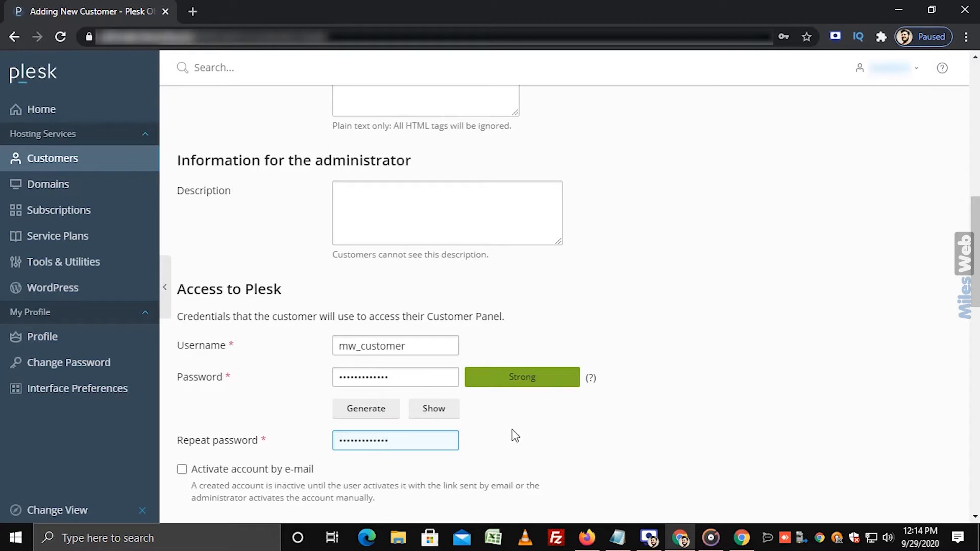
mouse_move(380, 413)
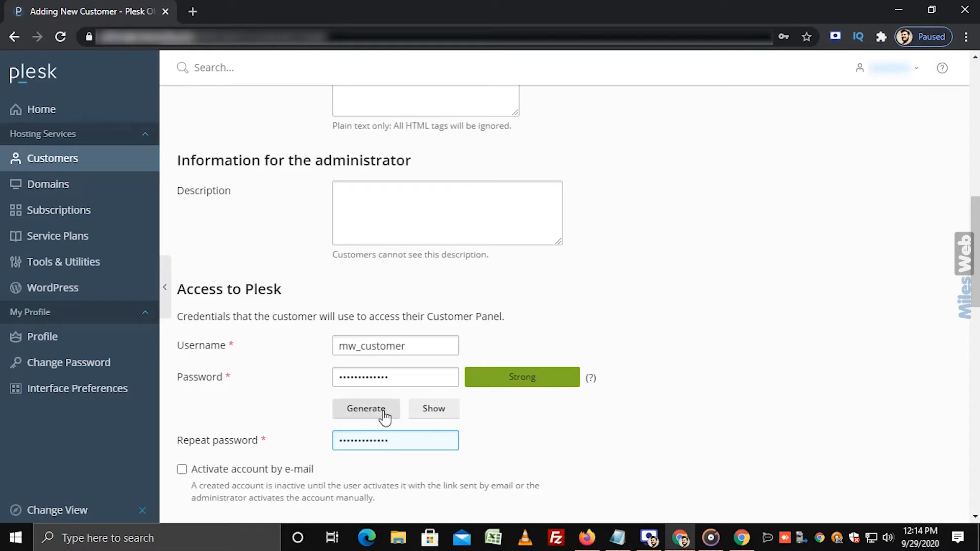
left_click(395, 440)
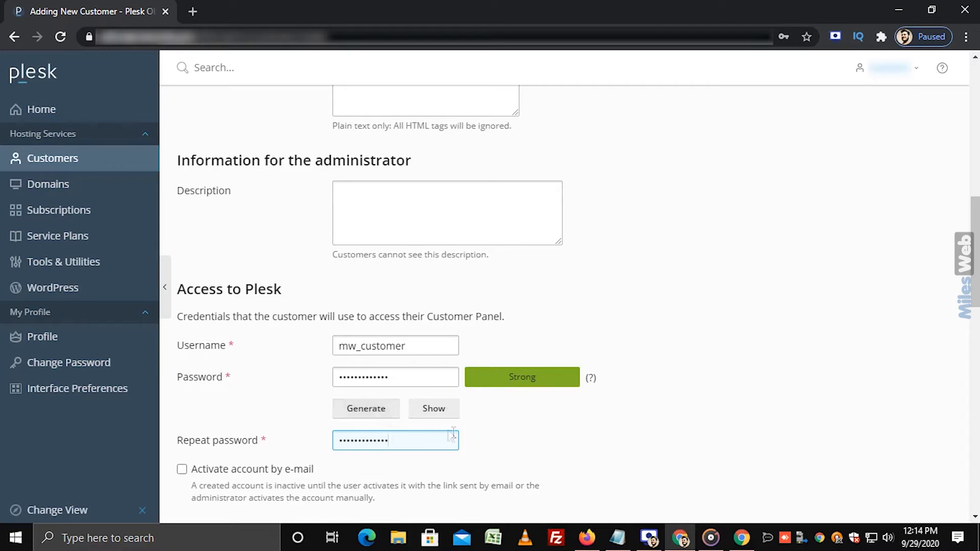
mouse_move(482, 448)
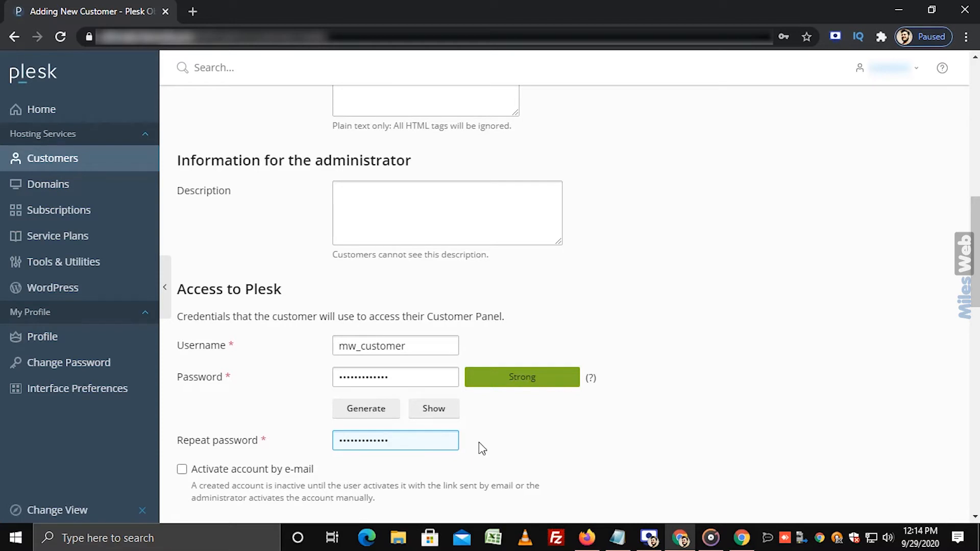
scroll("down", 3)
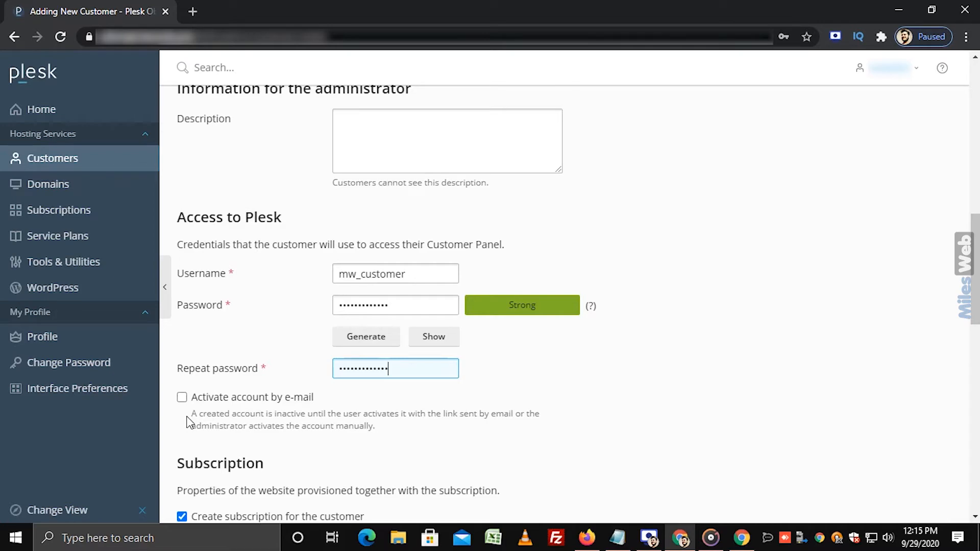
- Set subscription domain mwtest.com, system user mw_customer and a strong password
scroll("down", 3)
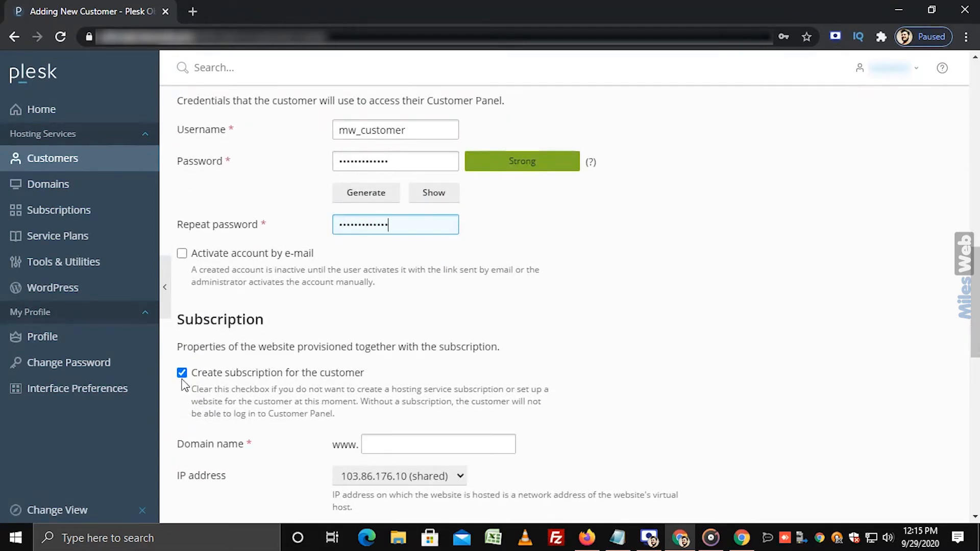
mouse_move(183, 414)
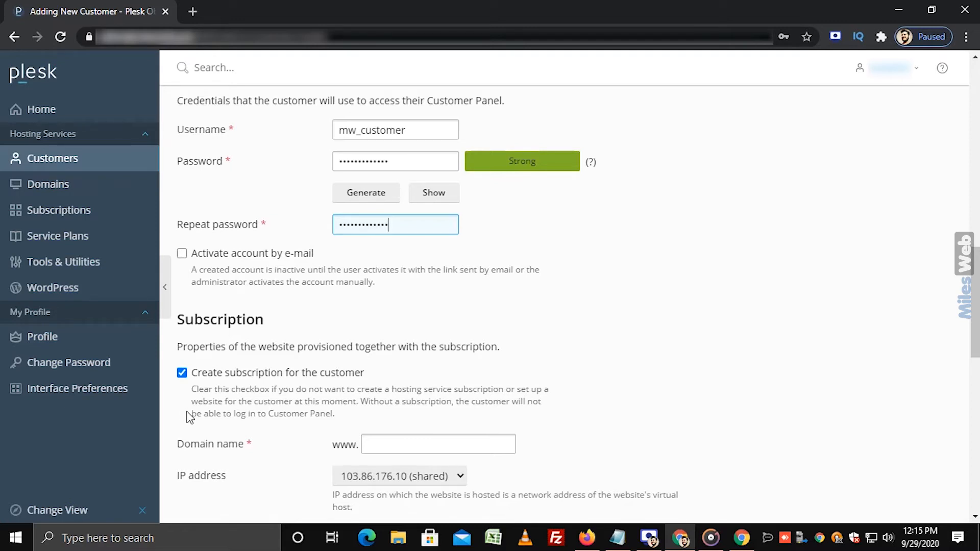
left_click(438, 444)
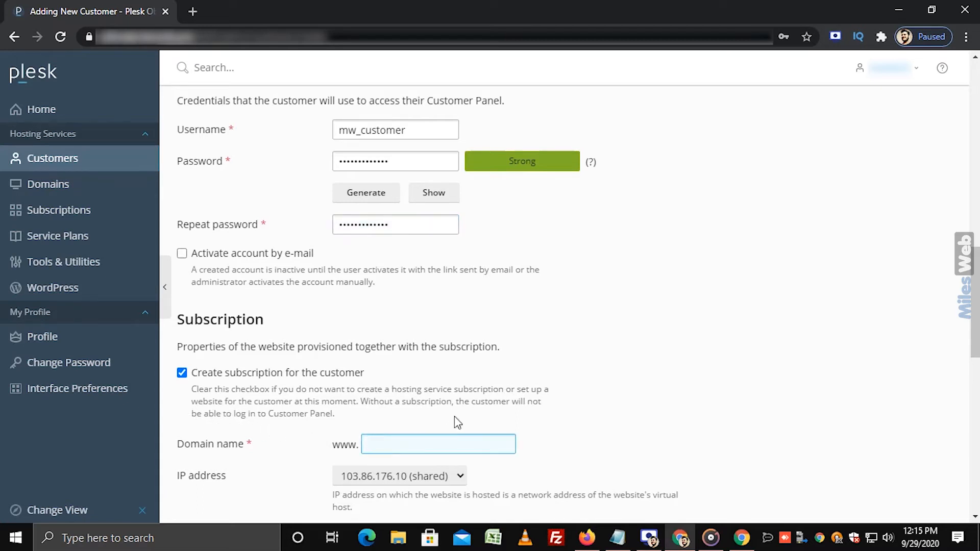
type("mwtest.co")
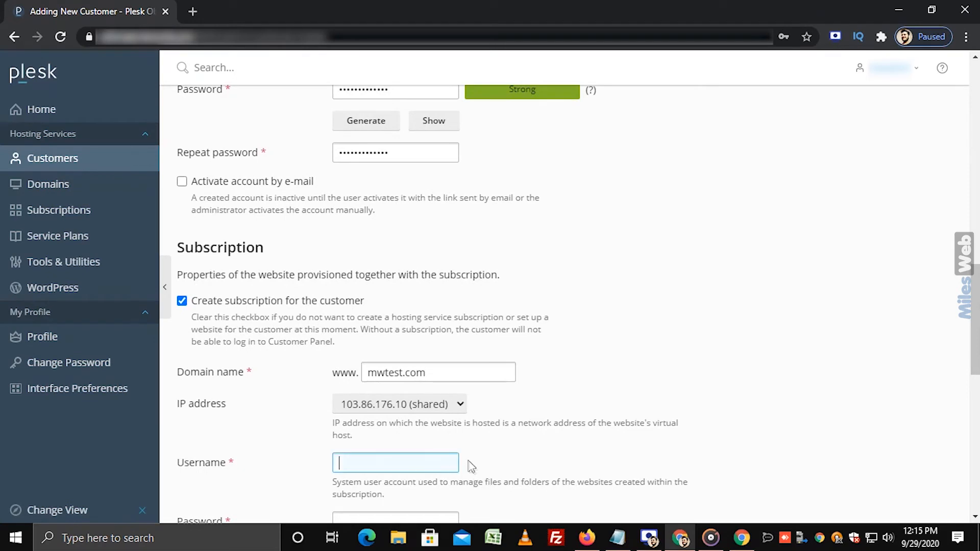
type("mw_customer")
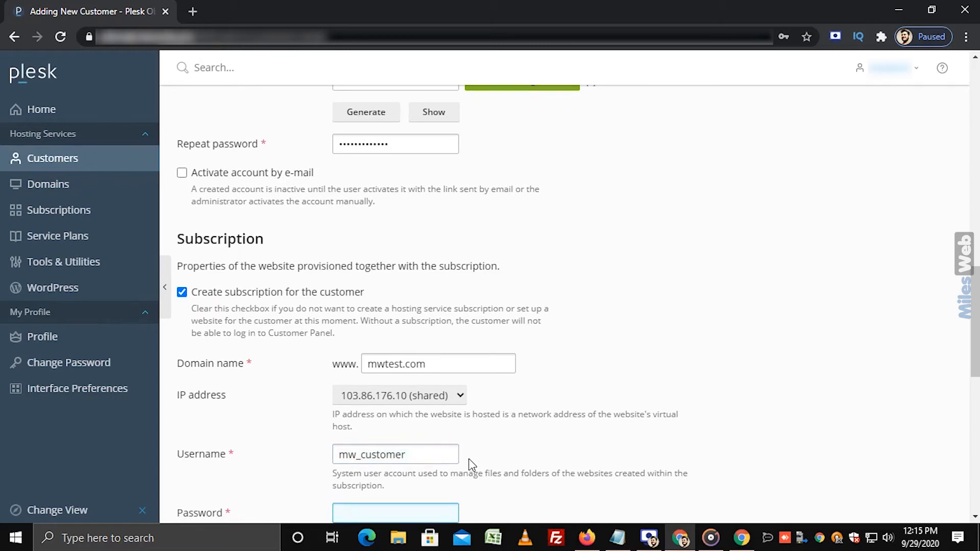
type("password")
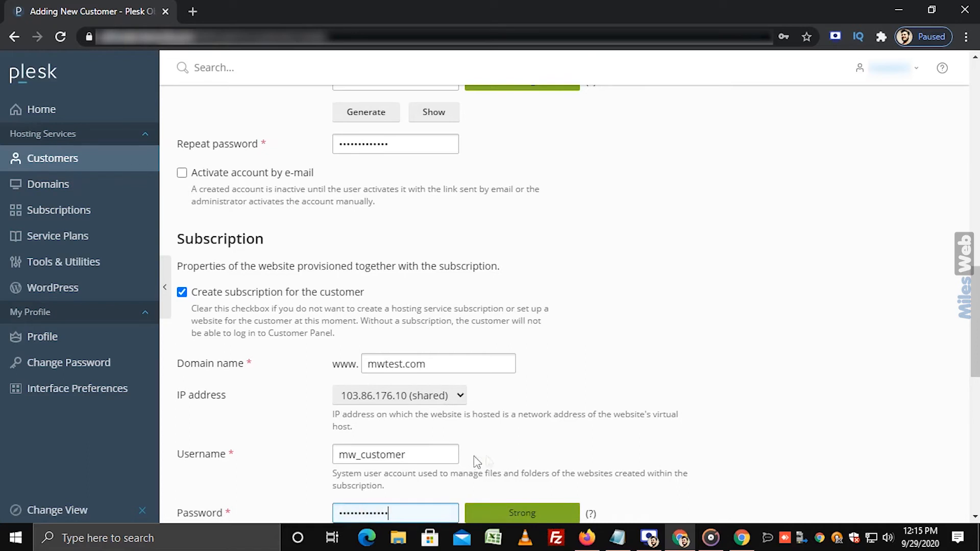
scroll("down", 3)
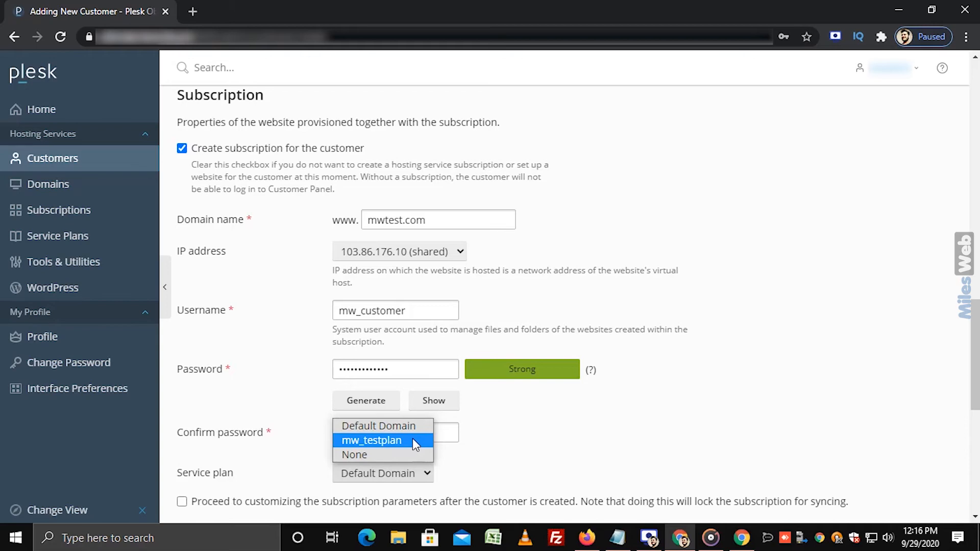
- Choose mw_testplan as the service plan and move to the Description field
left_click(372, 441)
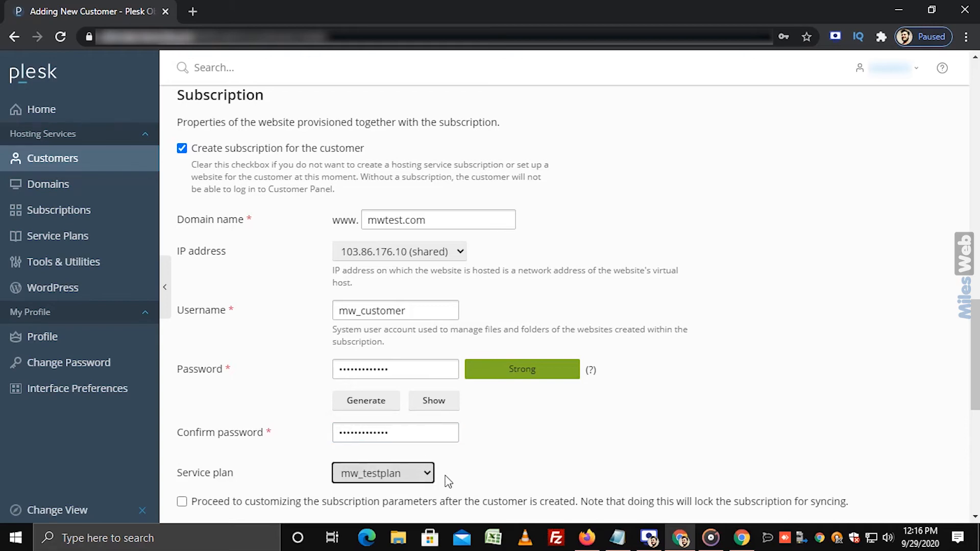
scroll("down", 3)
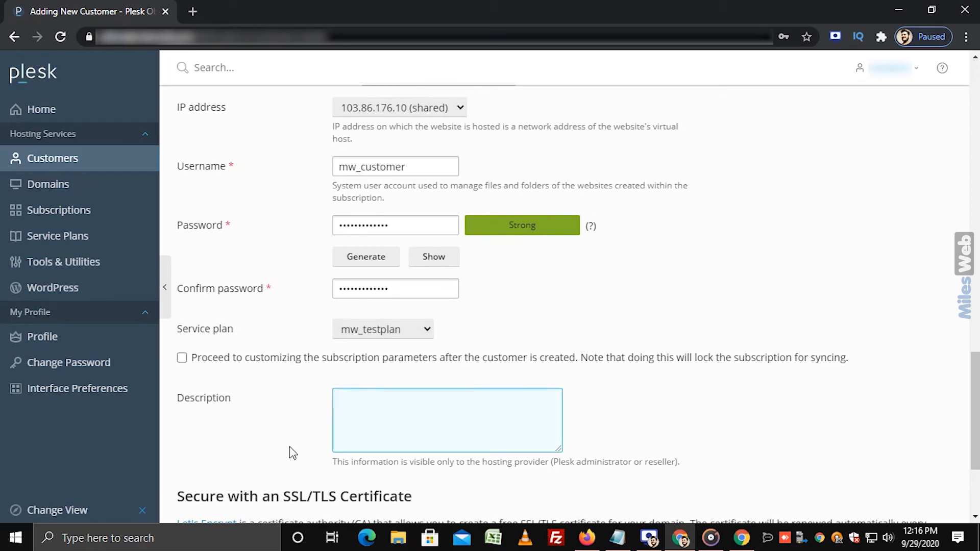
left_click(447, 419)
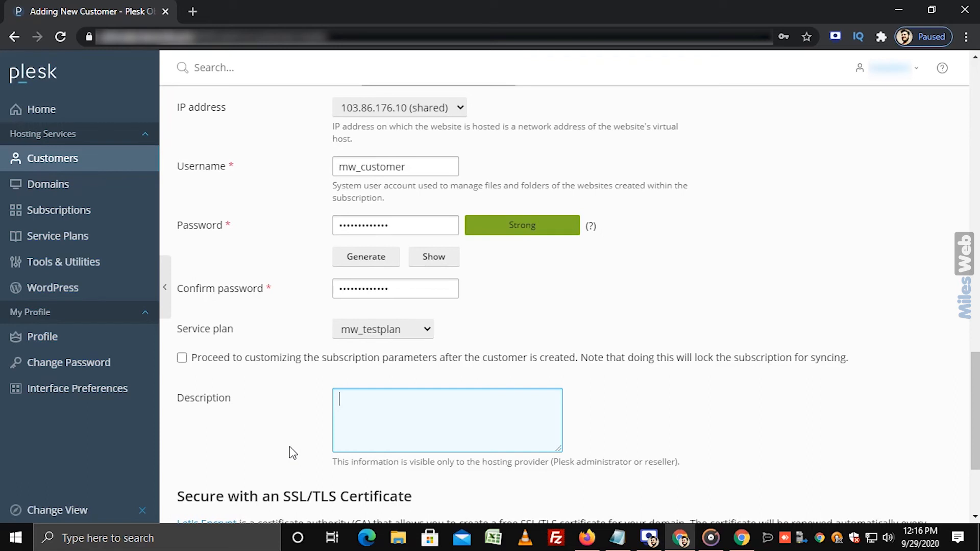
- Leave Let's Encrypt unchecked and confirm OK to create the customer
scroll("down", 3)
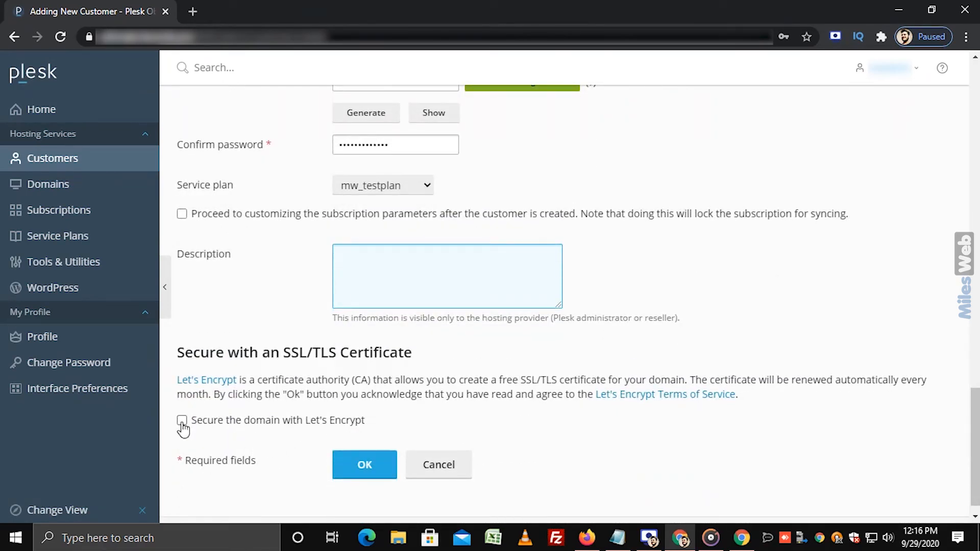
mouse_move(202, 437)
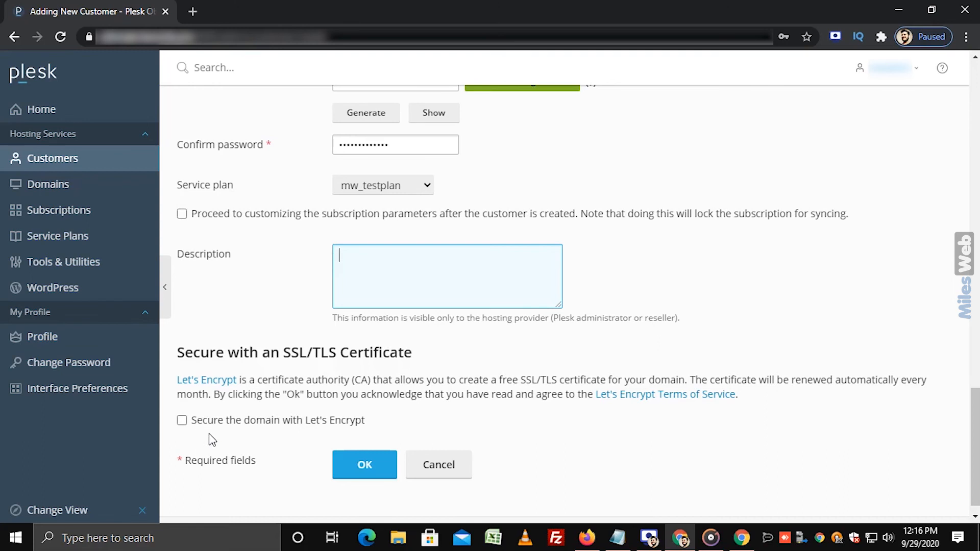
left_click(365, 465)
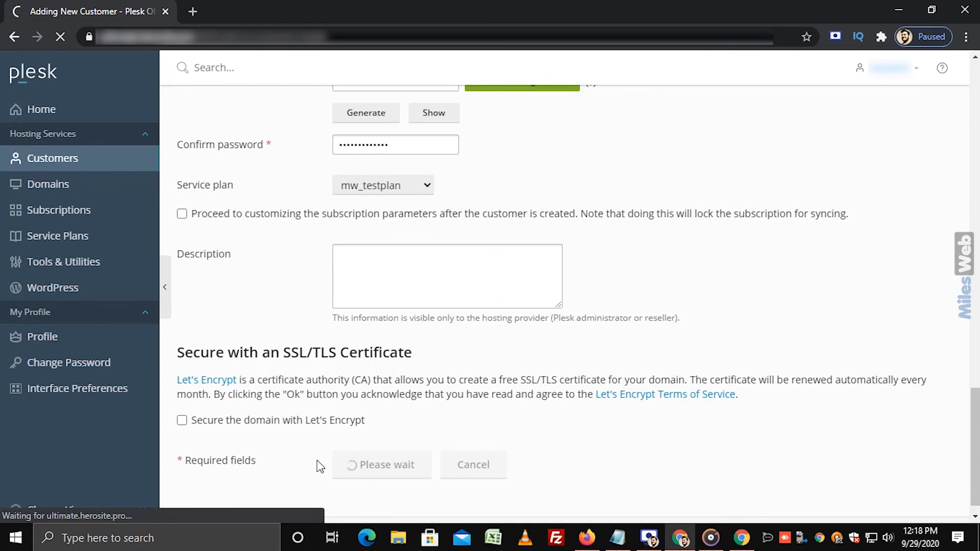
left_click(381, 465)
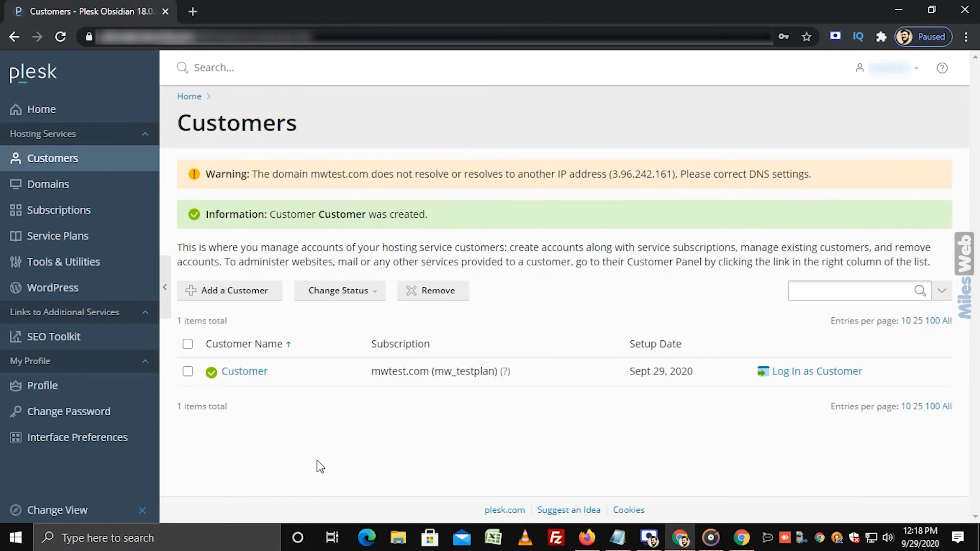